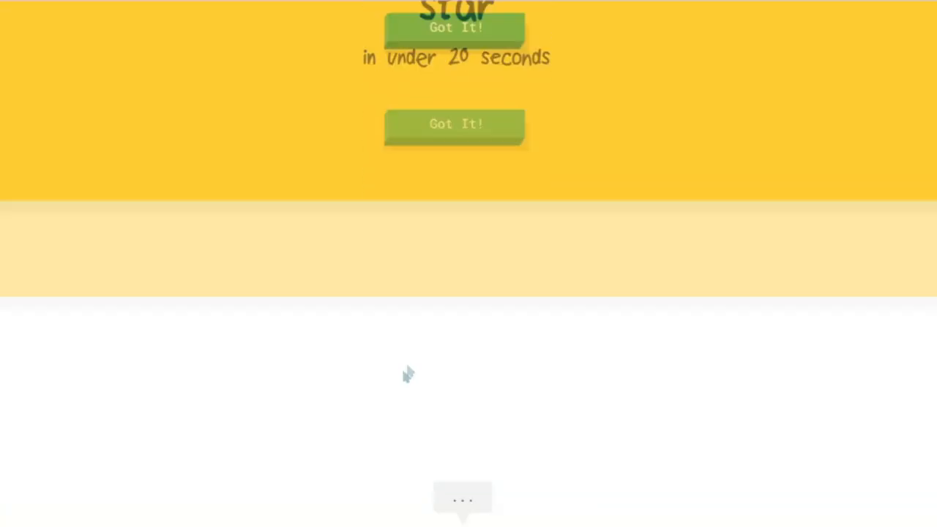
Step: Accept the star, suitcase and guitar challenges, sketching the curvy guitar body outline
left_click(454, 123)
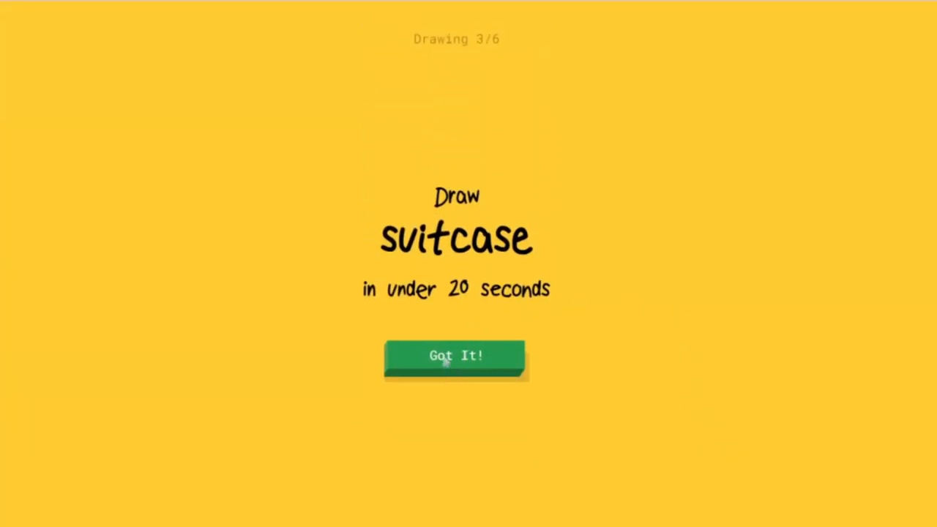
left_click(455, 356)
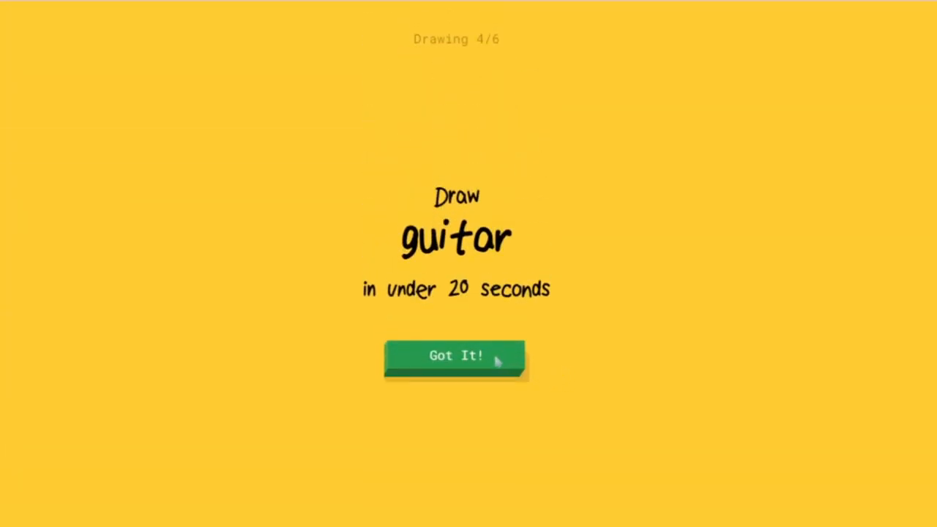
left_click(455, 357)
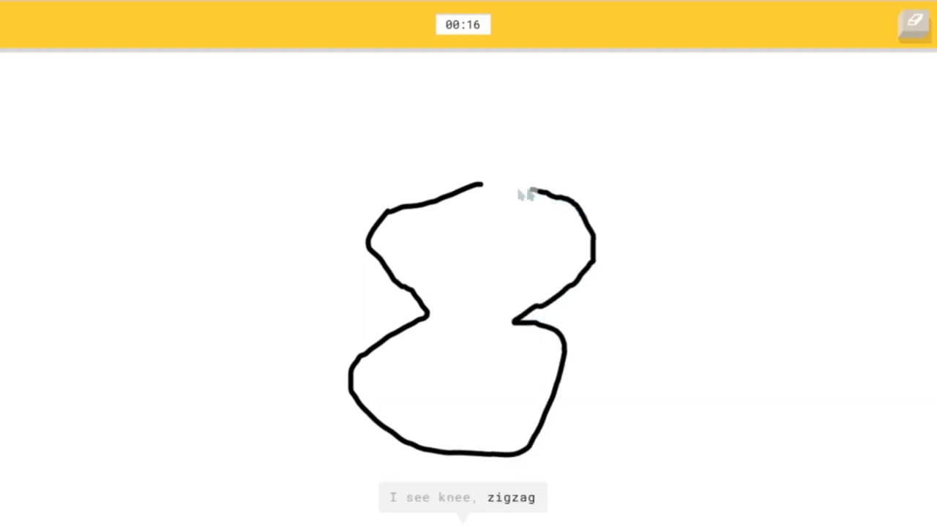
left_click_drag(498, 183, 491, 85)
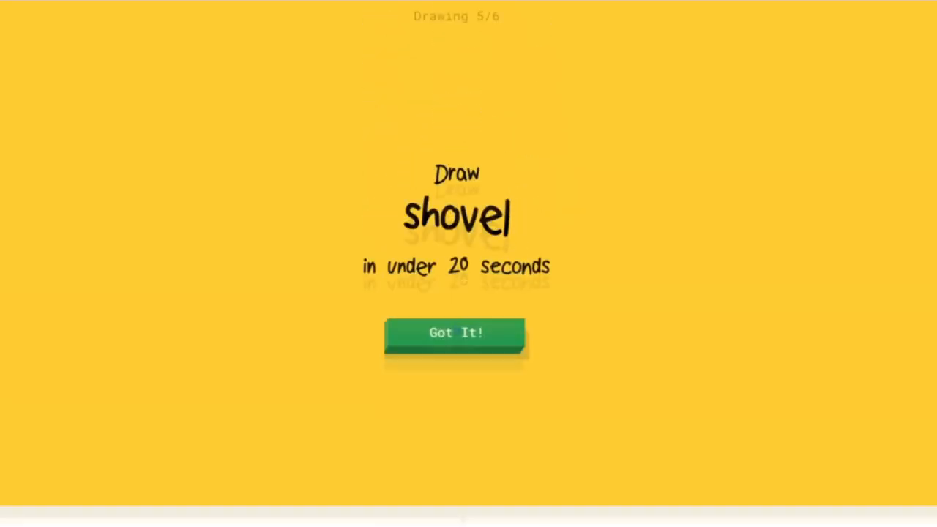
Step: Accept and draw the shovel and ambulance challenges to reach the Well drawn! results
left_click(455, 333)
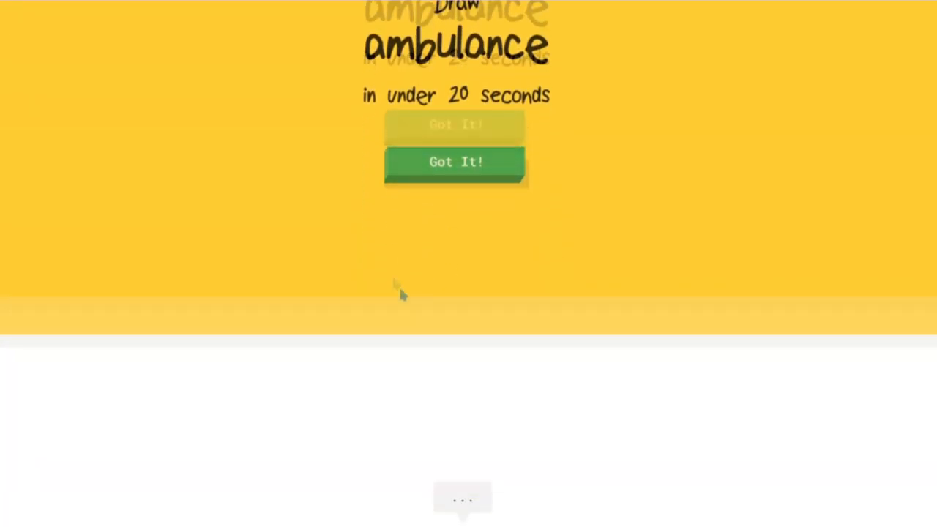
left_click(454, 161)
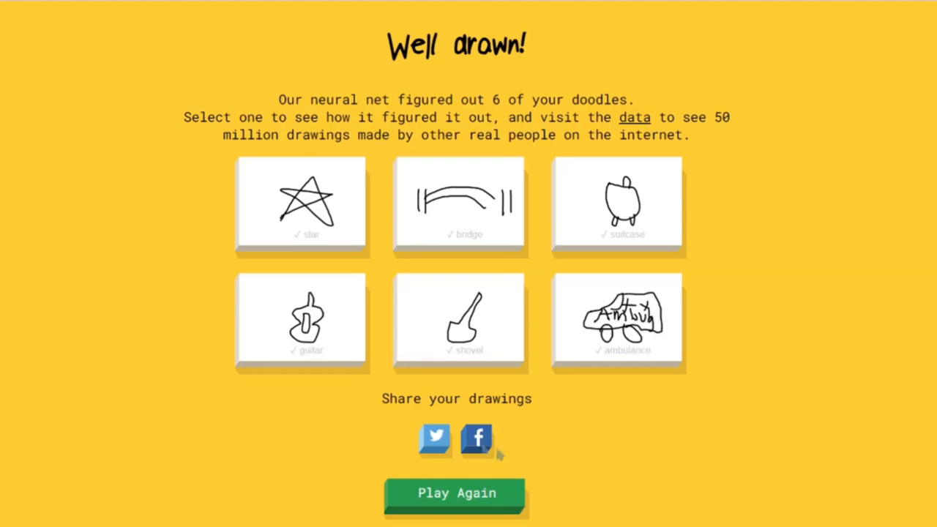
mouse_move(550, 509)
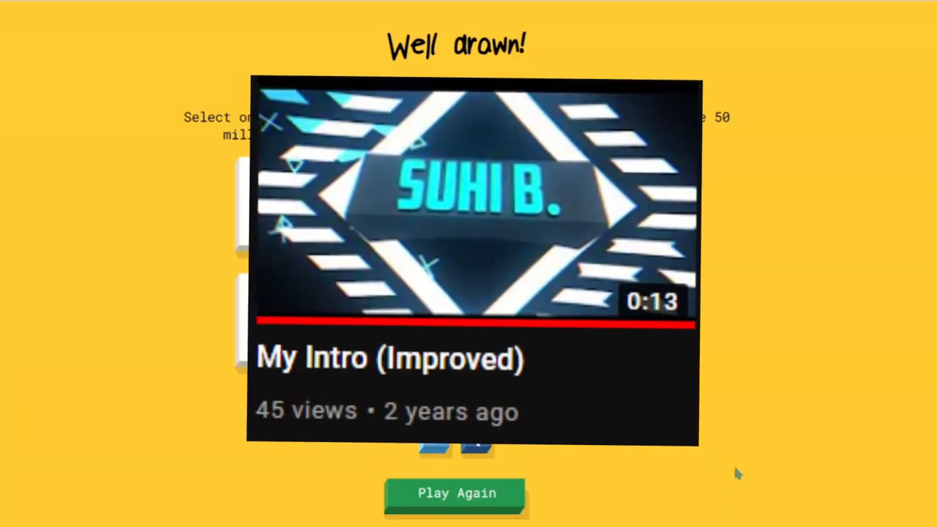
Step: Play Again from the results page to begin drawing 1 of 6
left_click(456, 492)
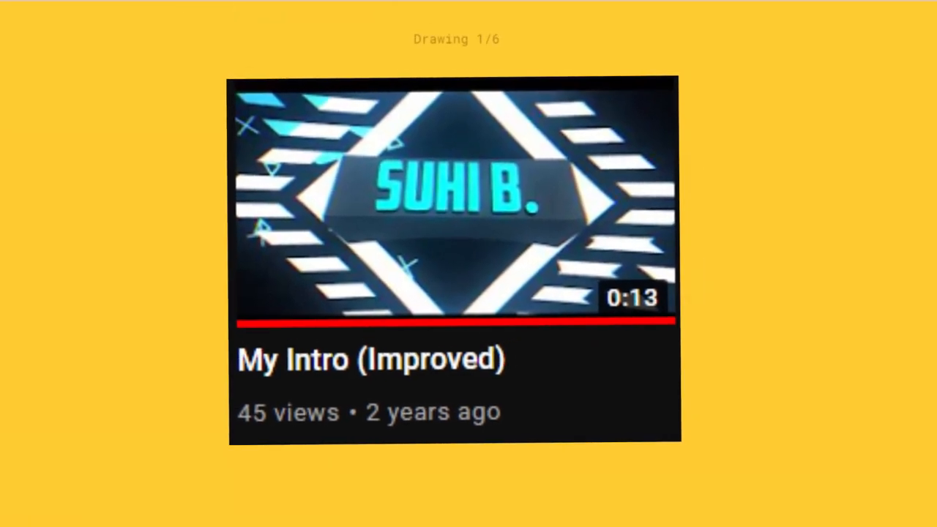